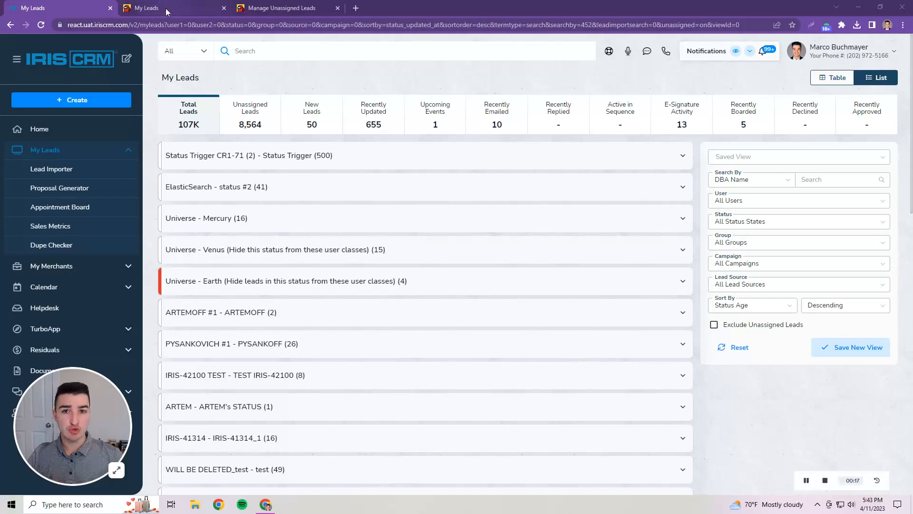
pyautogui.moveTo(149, 8)
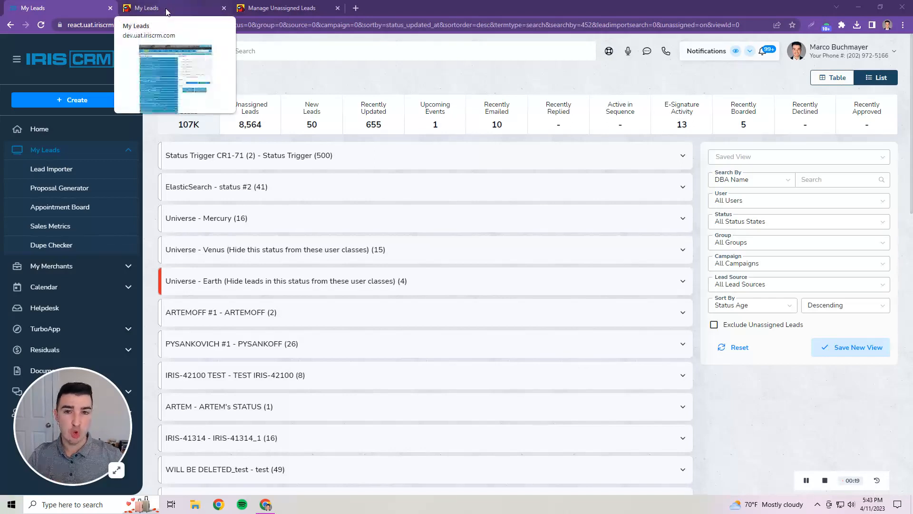
# Switch to the older My Leads page that lists leads by status state
pyautogui.click(172, 8)
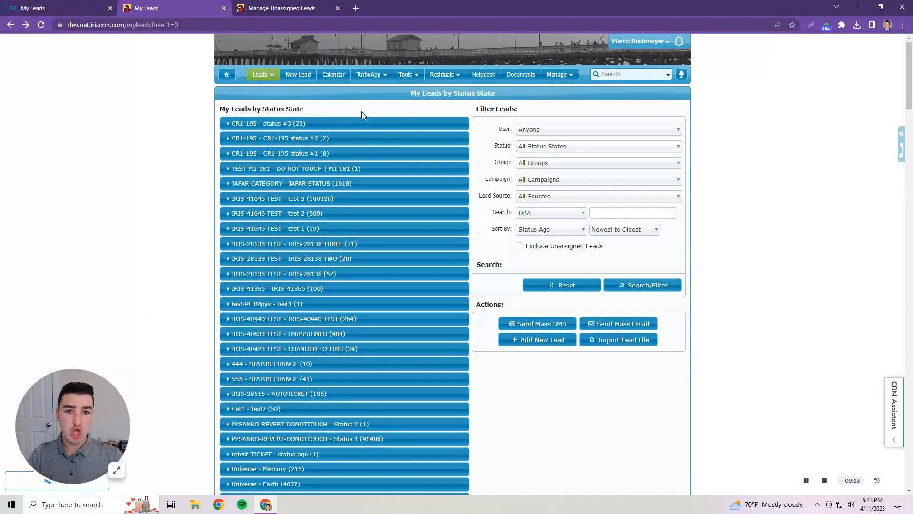
# Go to Manage Unassigned Leads and bring up Mass Actions for the one selected lead
pyautogui.click(261, 74)
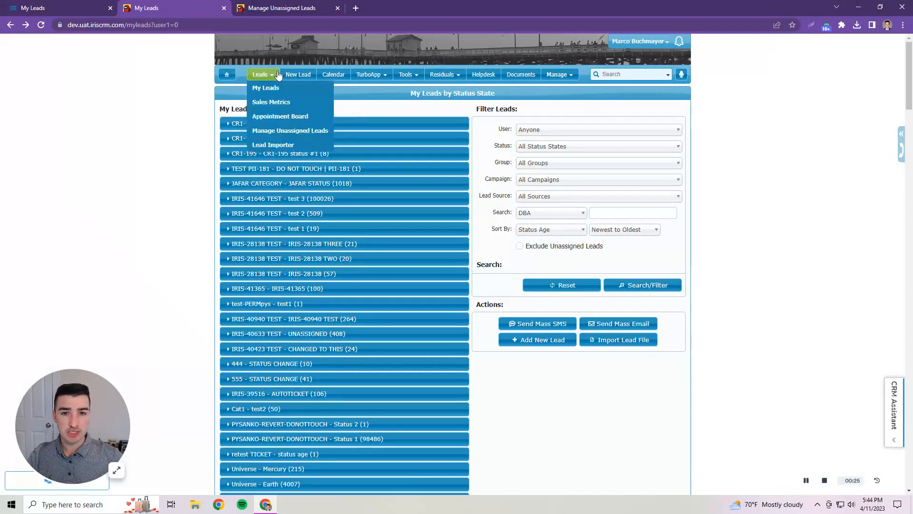
pyautogui.moveTo(290, 131)
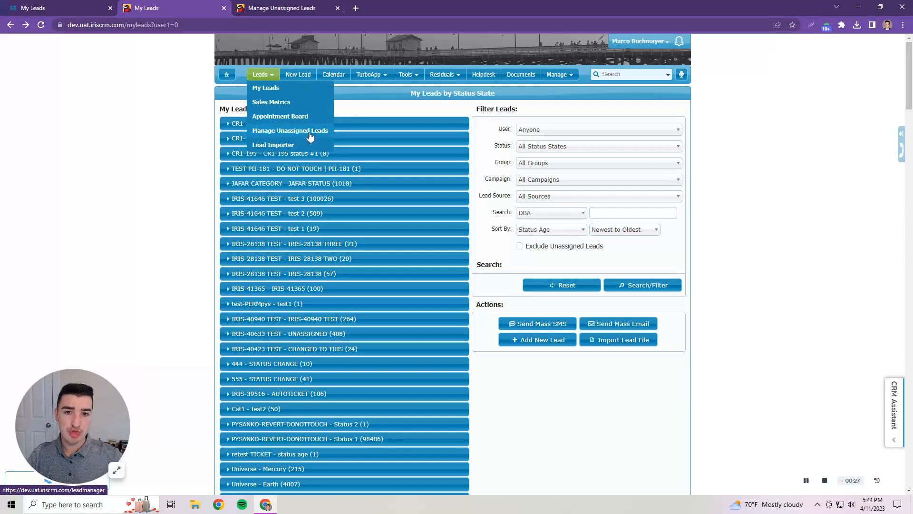
pyautogui.moveTo(269, 79)
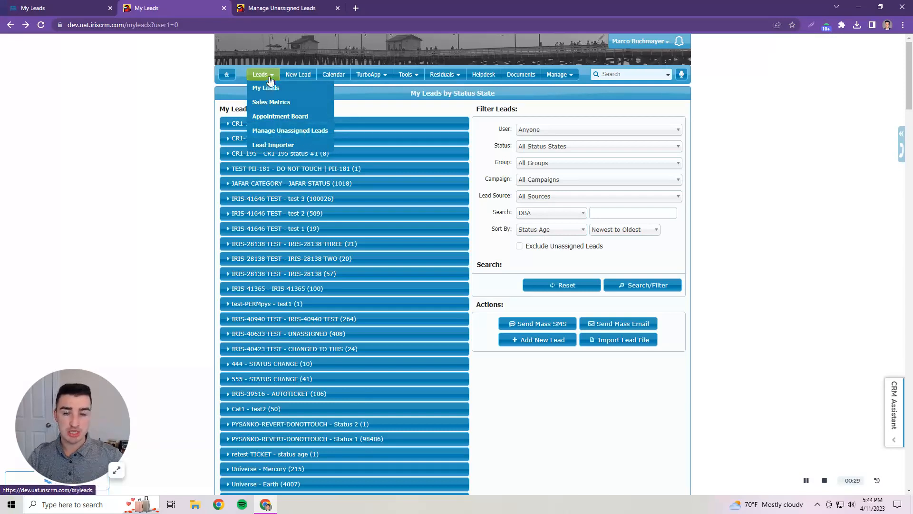
pyautogui.click(290, 130)
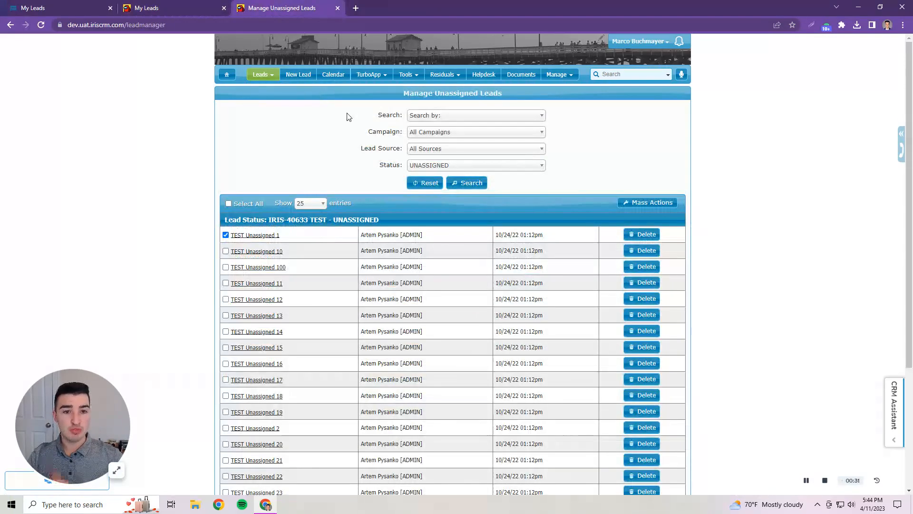
pyautogui.moveTo(427, 119)
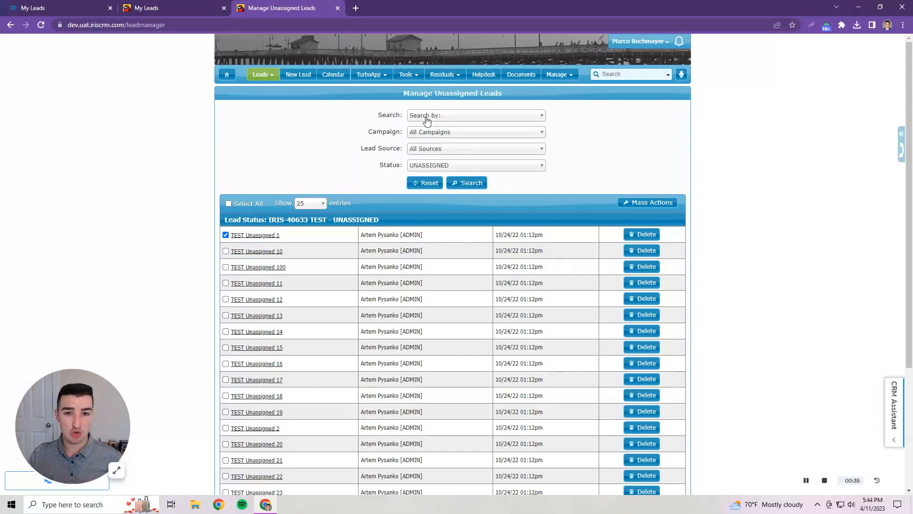
pyautogui.moveTo(648, 203)
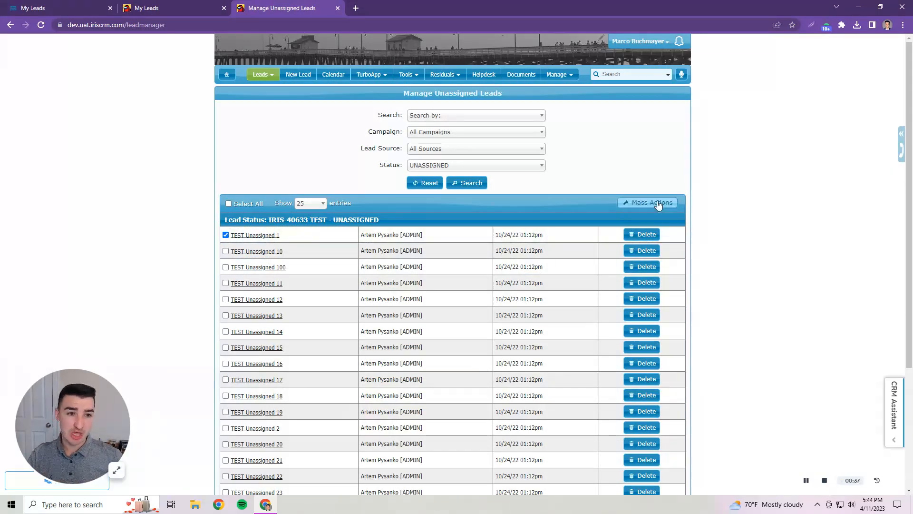
pyautogui.click(648, 202)
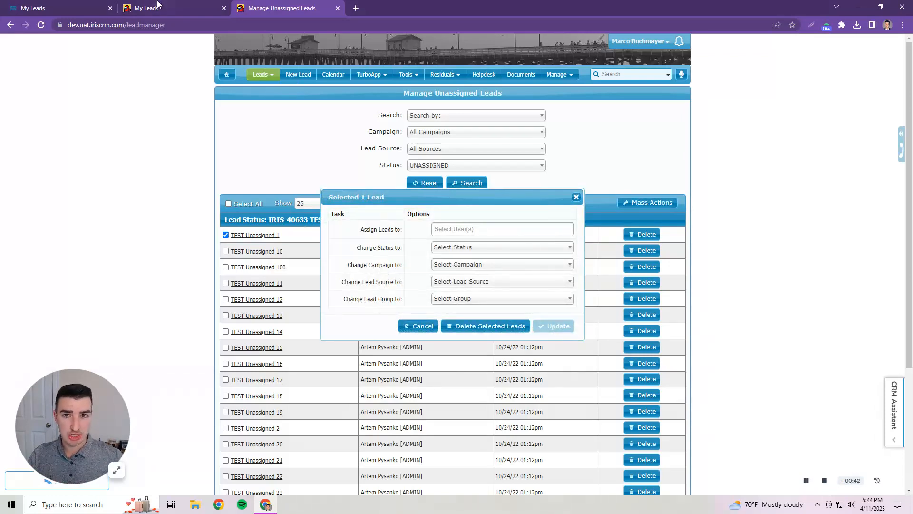
# Select all 22 leads in CR1-195 - status #3, open Manage Leads, then return to the new My Leads page
pyautogui.click(170, 8)
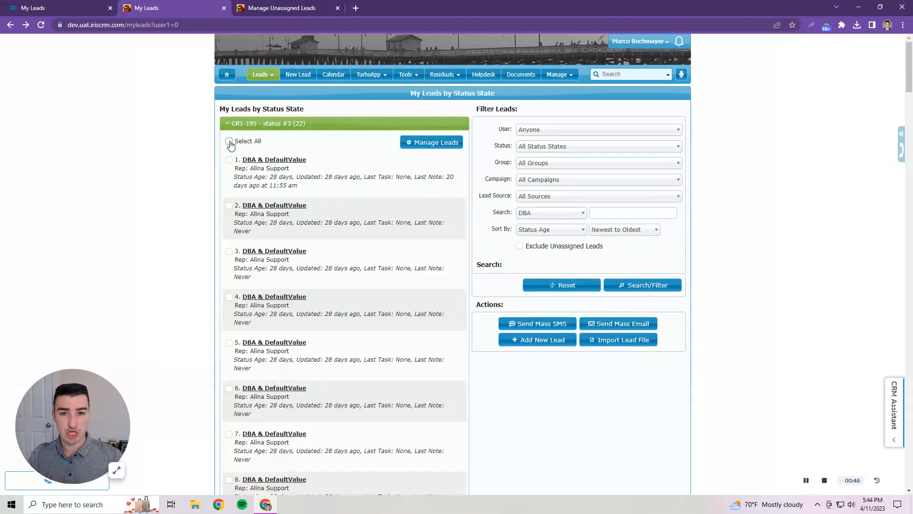
pyautogui.click(230, 141)
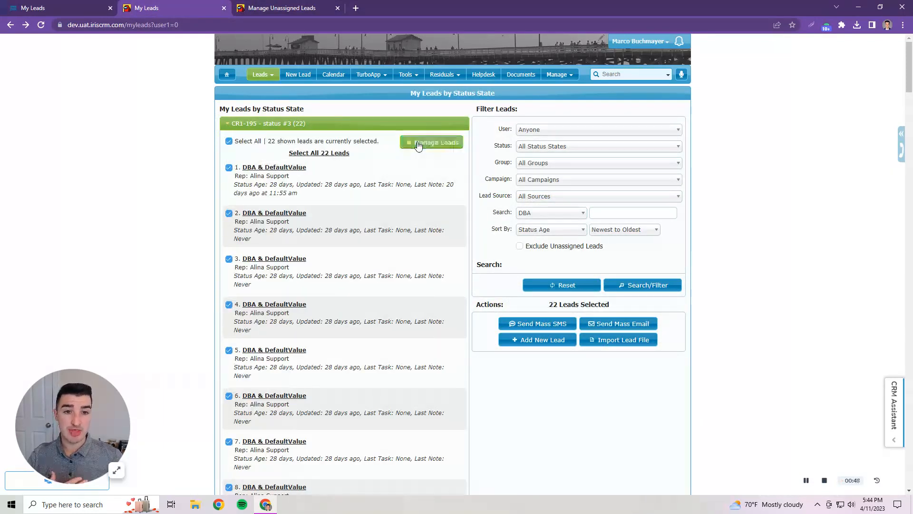
pyautogui.click(432, 142)
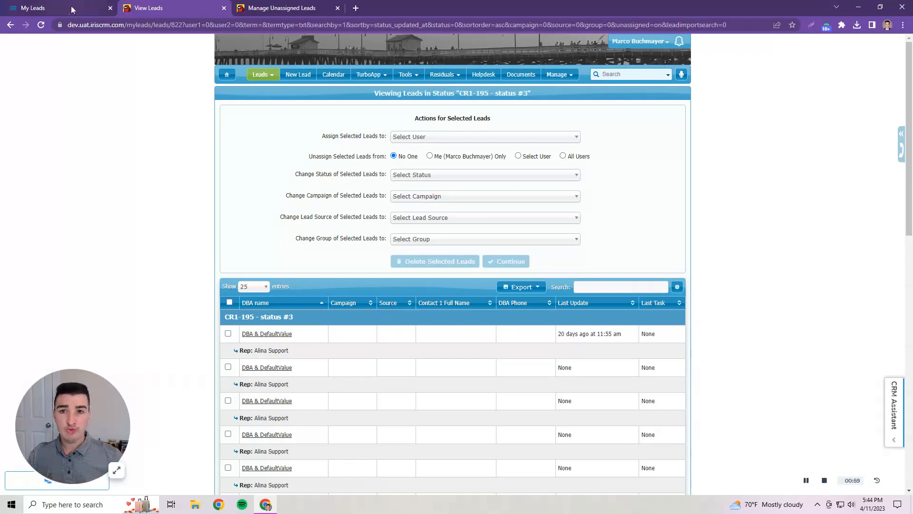
pyautogui.click(44, 7)
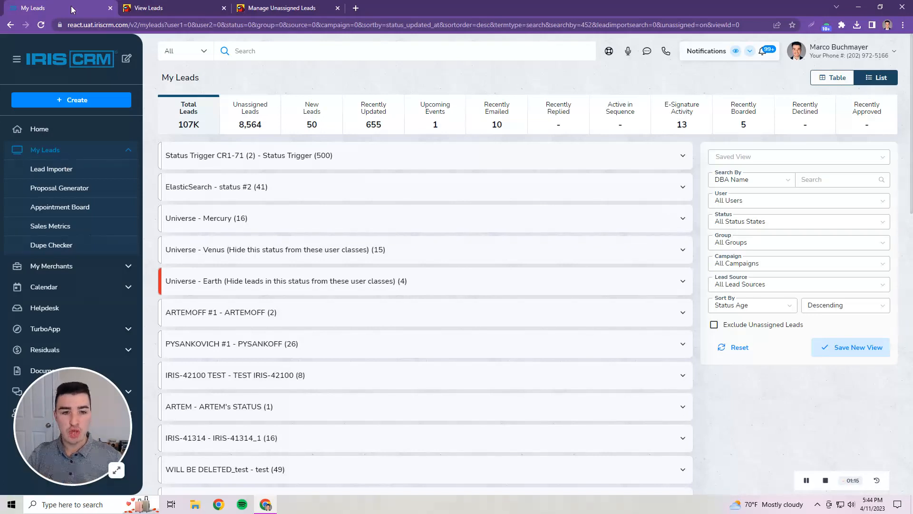
pyautogui.moveTo(67, 11)
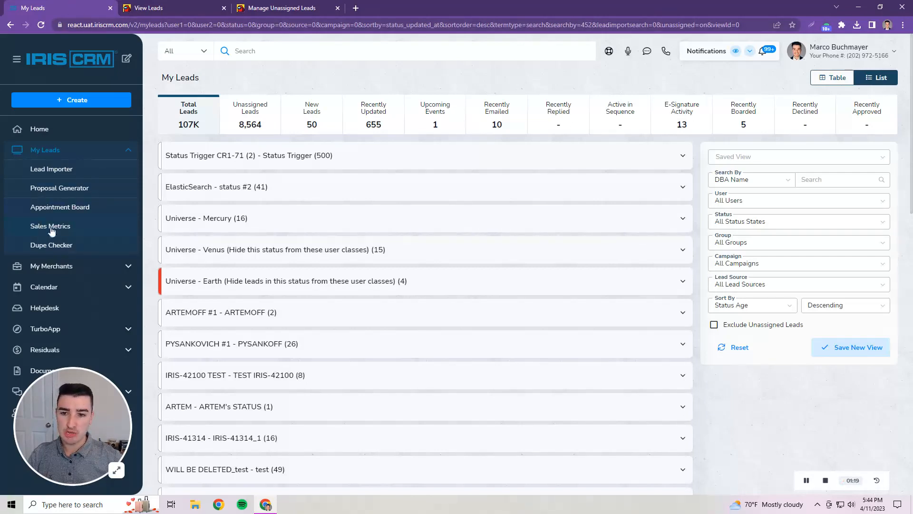
pyautogui.moveTo(56, 222)
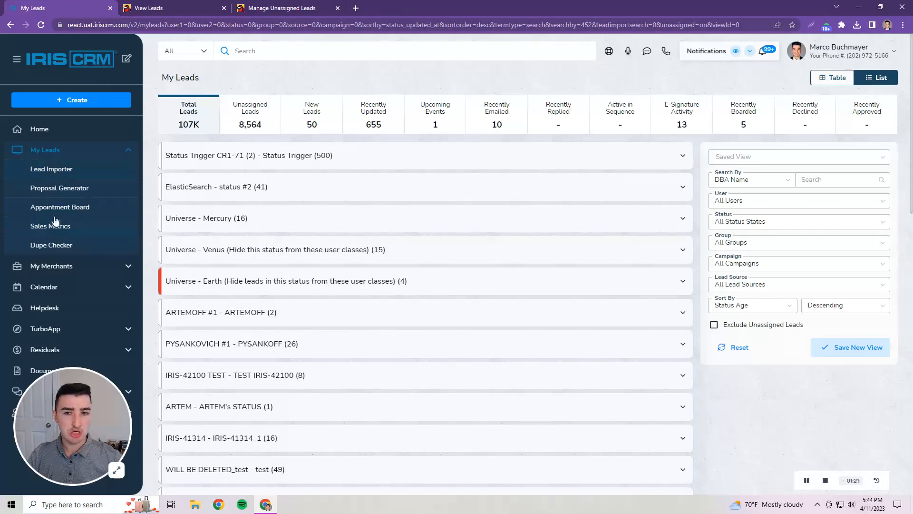
pyautogui.moveTo(235, 130)
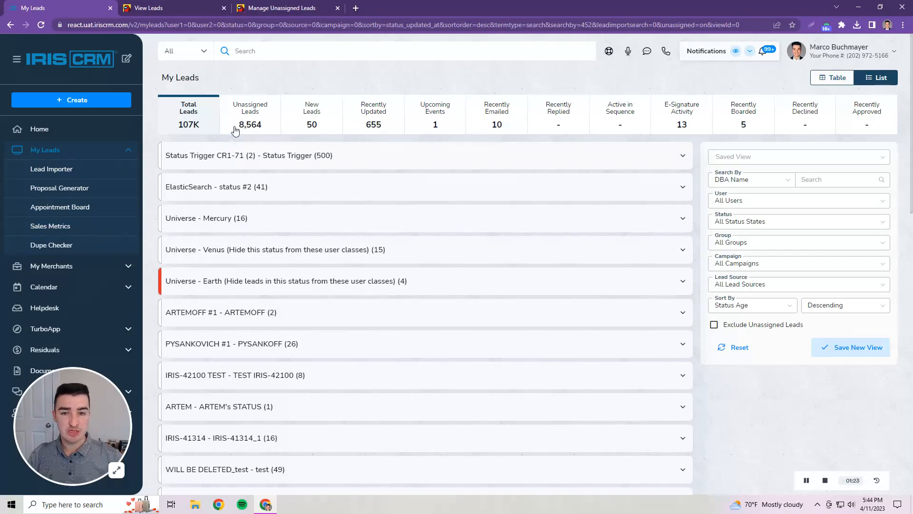
# Show the Unassigned Leads tile (8,564) with the User filter kept at All Users
pyautogui.click(251, 113)
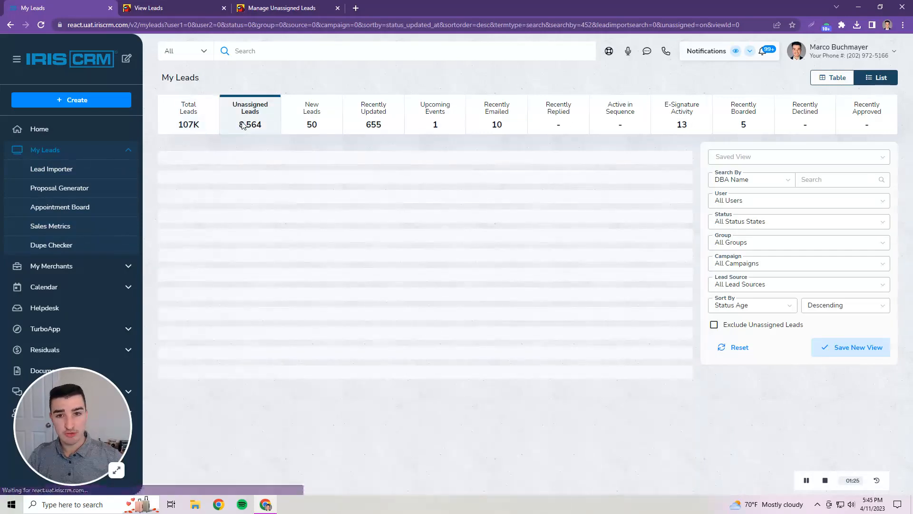
pyautogui.click(798, 201)
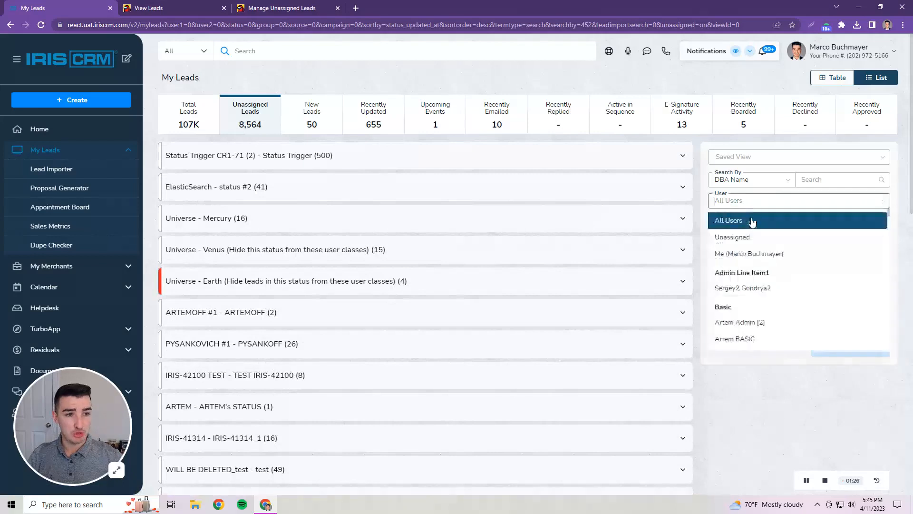
pyautogui.click(727, 220)
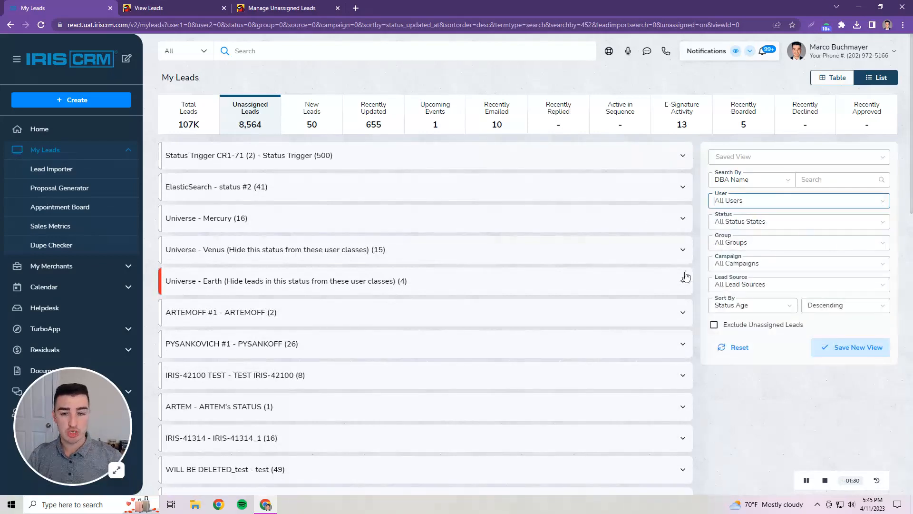
pyautogui.moveTo(676, 170)
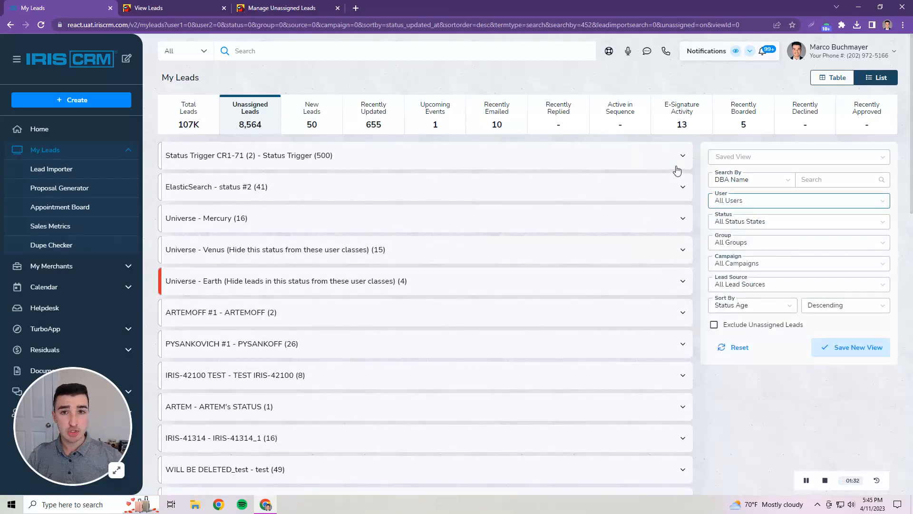
# Expand the Status Trigger CR1-71 (500) group and select its first 100 leads
pyautogui.click(682, 155)
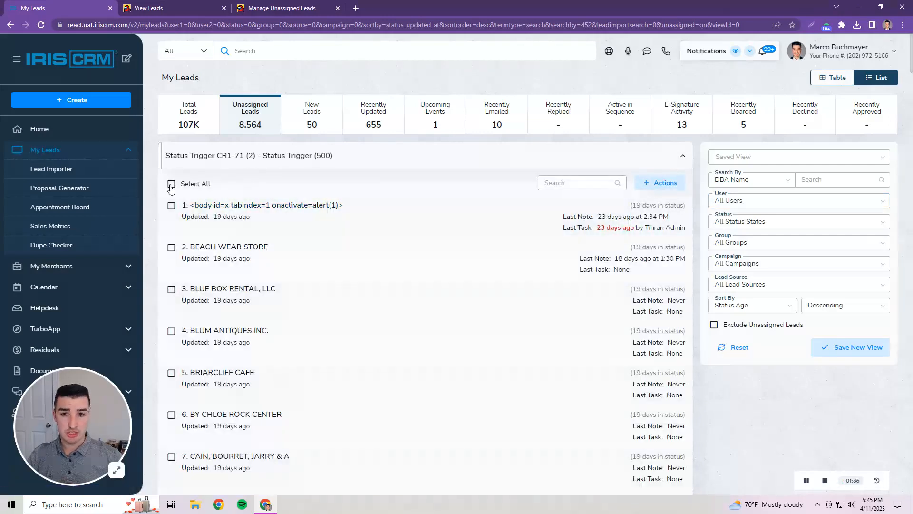
pyautogui.click(172, 184)
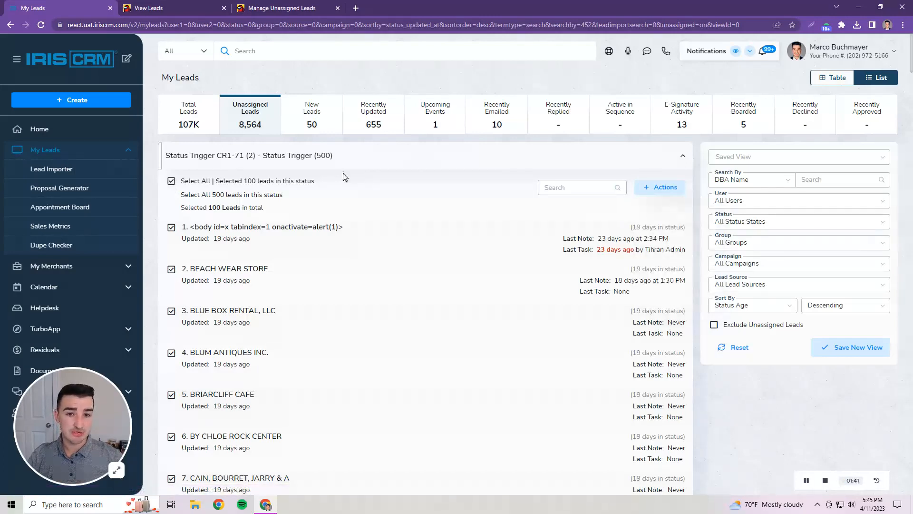
pyautogui.moveTo(338, 162)
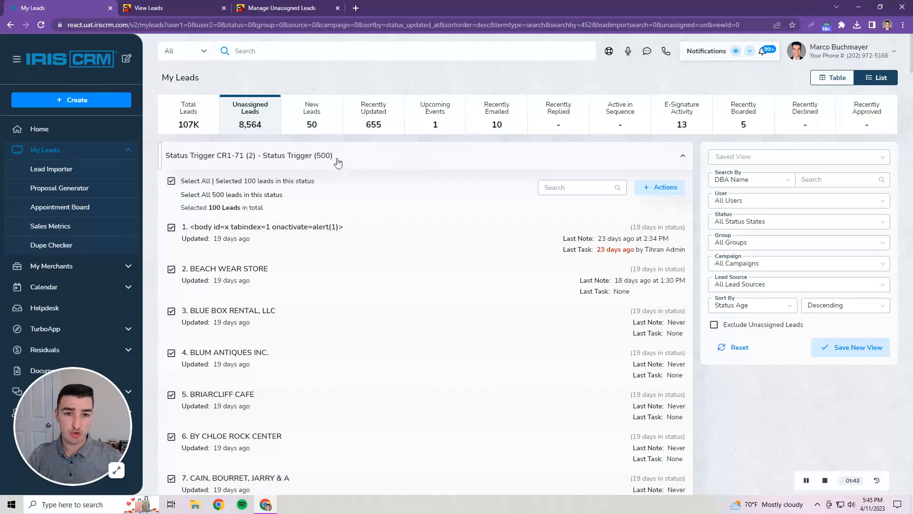
pyautogui.moveTo(258, 188)
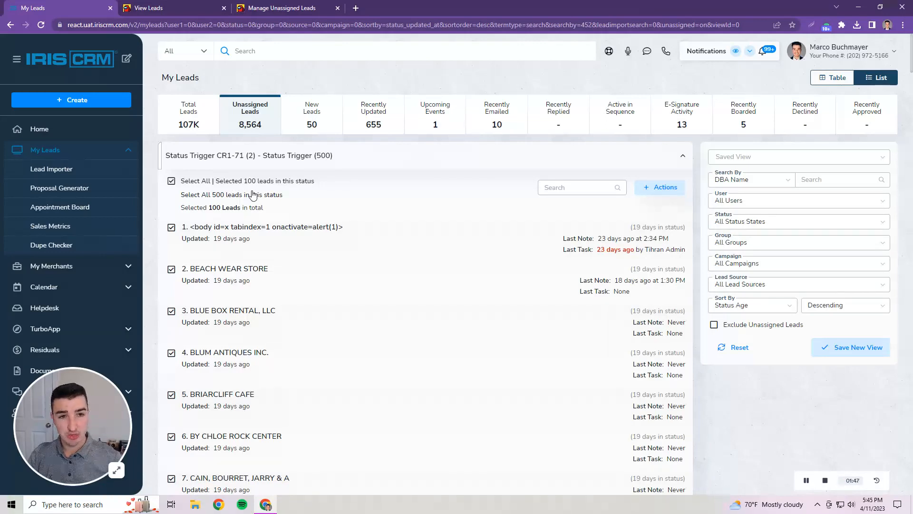
pyautogui.moveTo(402, 171)
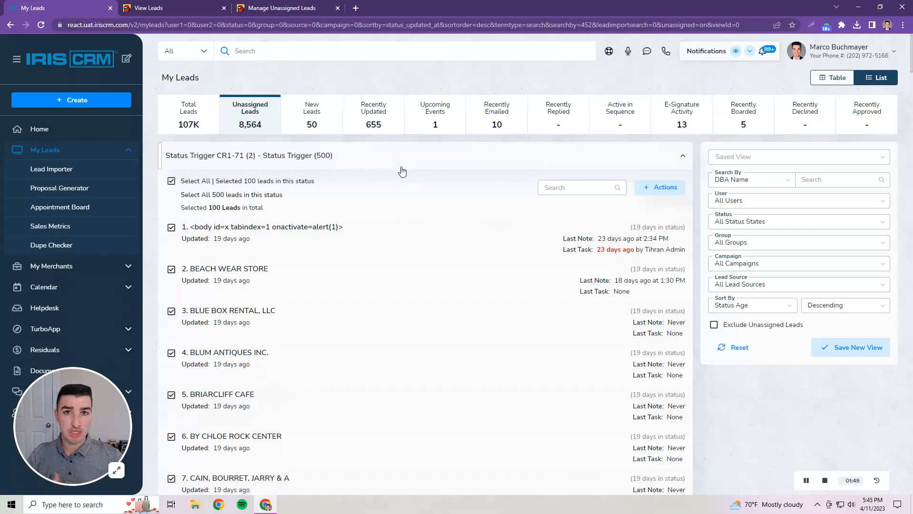
pyautogui.moveTo(841, 85)
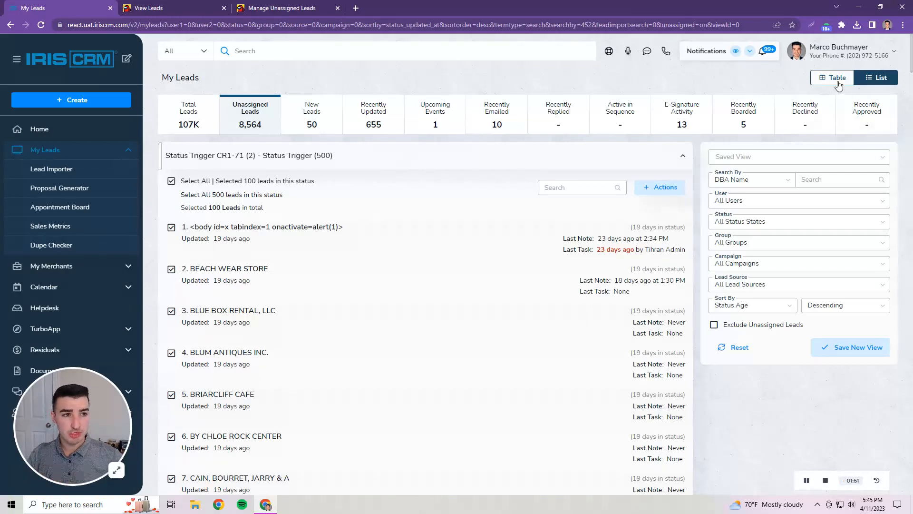
pyautogui.moveTo(726, 205)
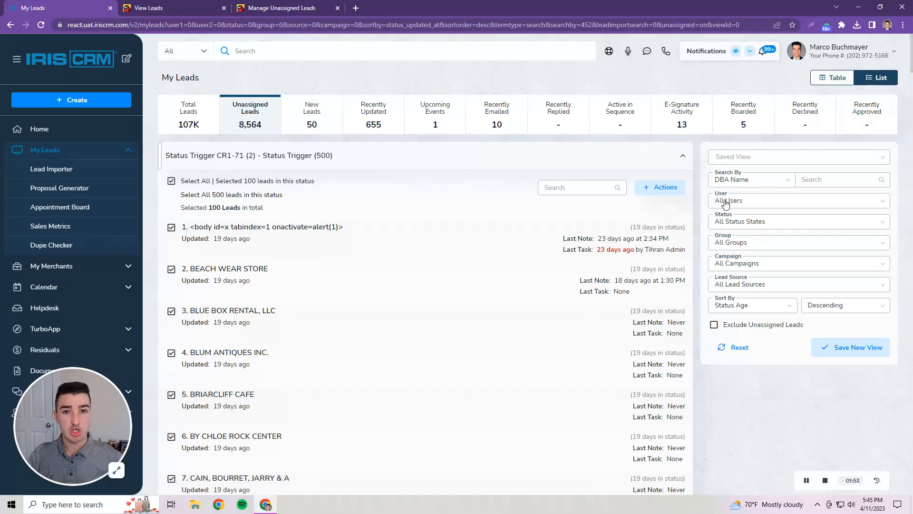
# Switch the 8,564 unassigned leads to the table layout showing 500 per page
pyautogui.click(832, 77)
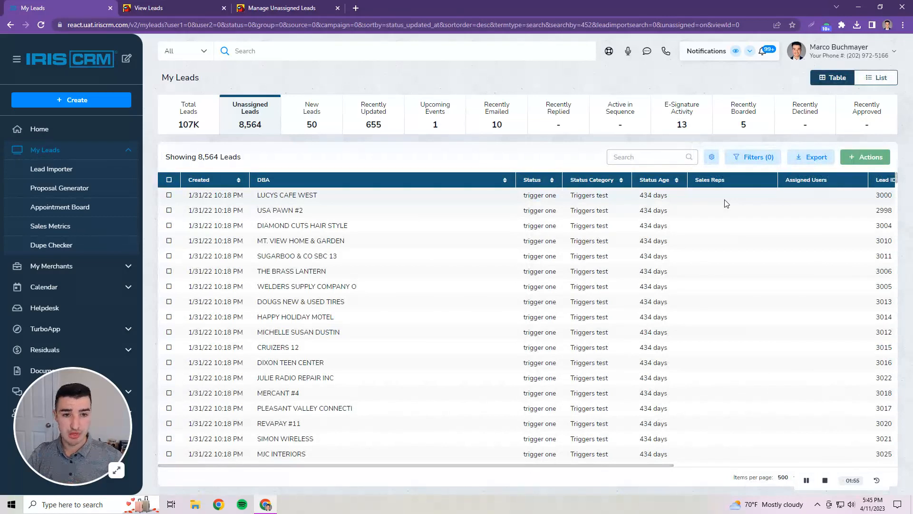
pyautogui.moveTo(786, 479)
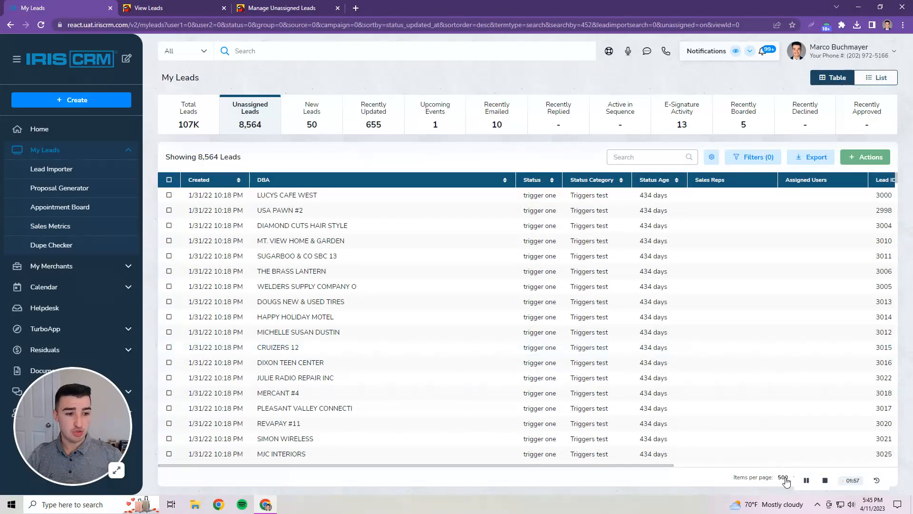
pyautogui.click(783, 476)
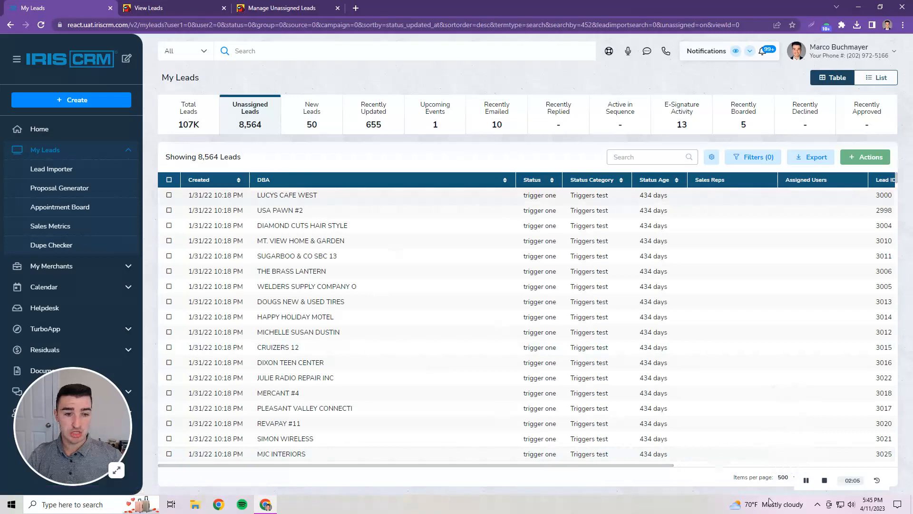
pyautogui.moveTo(251, 107)
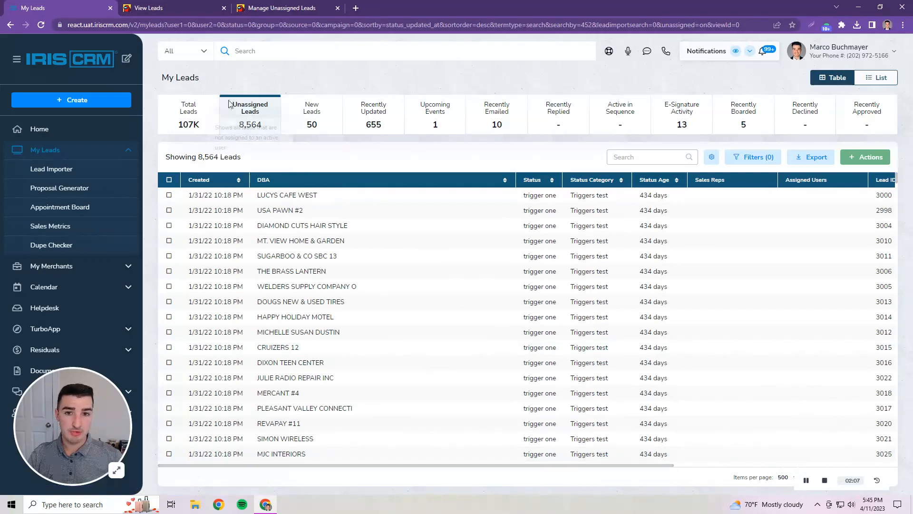
pyautogui.click(751, 157)
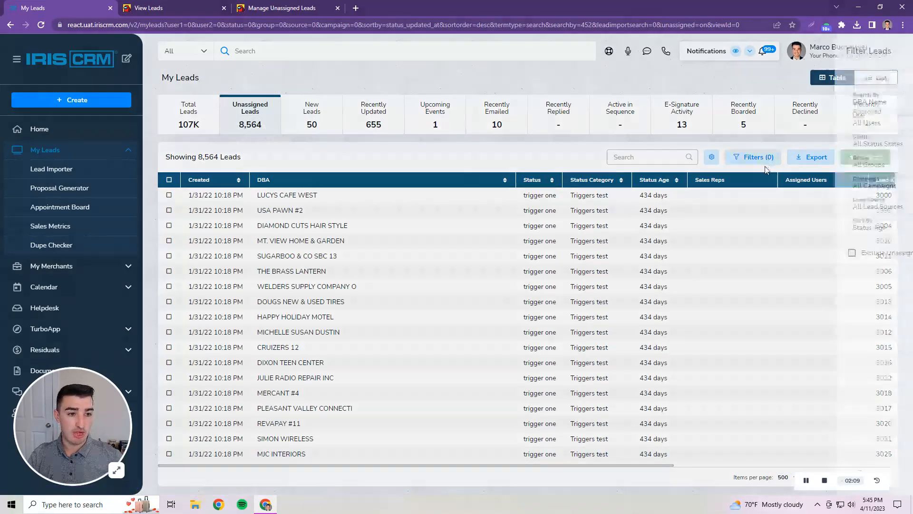
# Filter the unassigned leads table to the Status Trigger status, leaving 500 listed
pyautogui.click(753, 157)
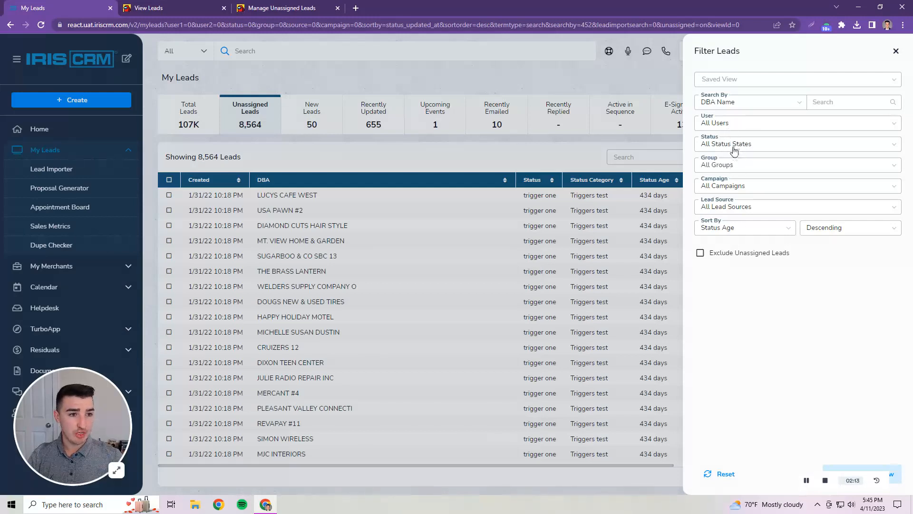
pyautogui.click(796, 144)
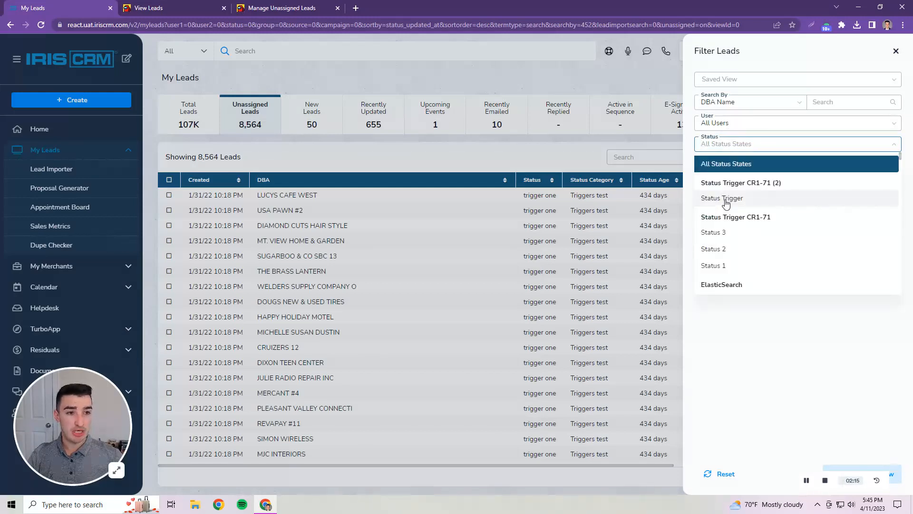
pyautogui.click(722, 197)
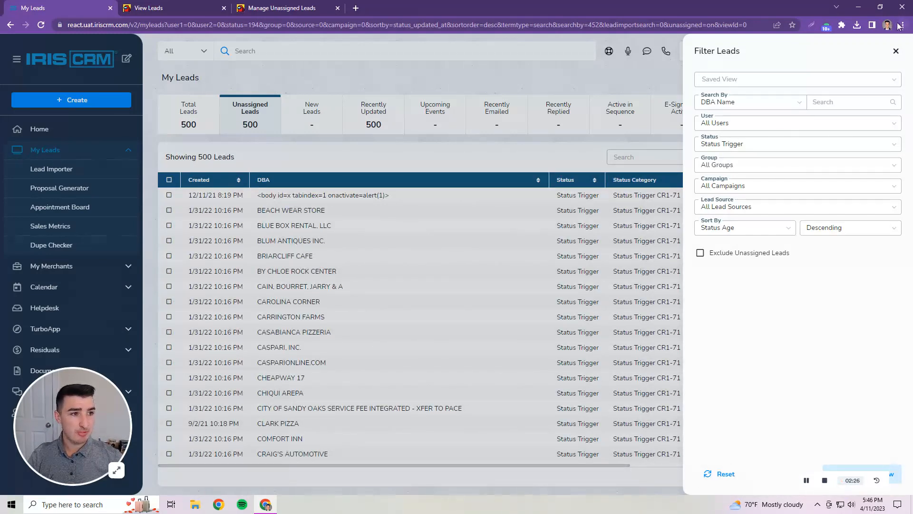
pyautogui.click(896, 51)
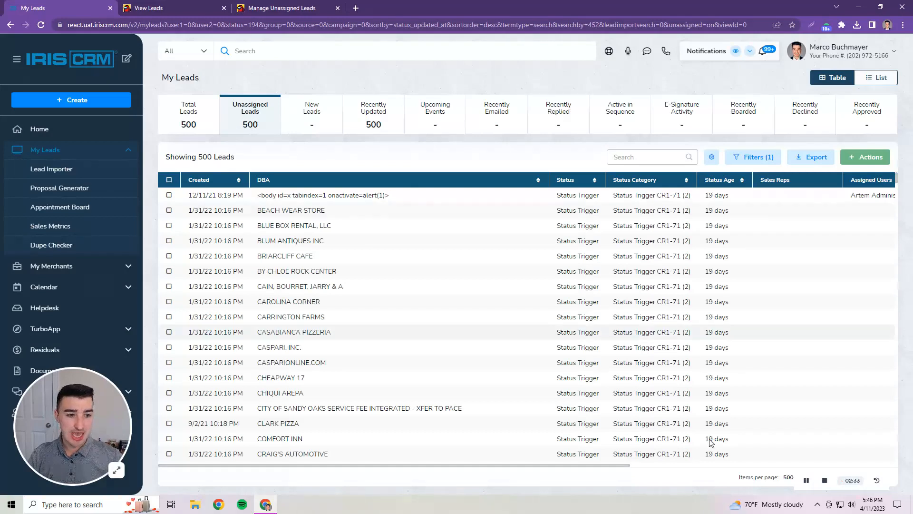
pyautogui.moveTo(169, 183)
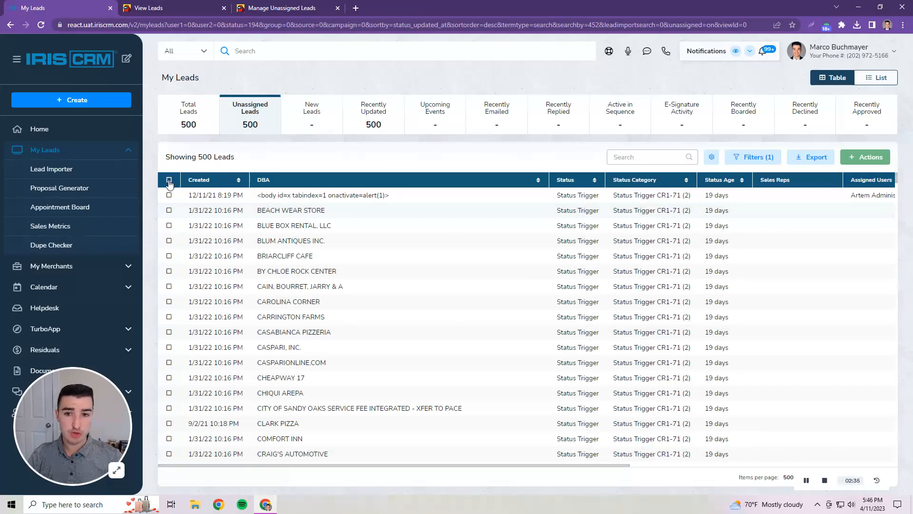
# Select all 500 filtered Status Trigger leads via the header checkbox
pyautogui.click(169, 180)
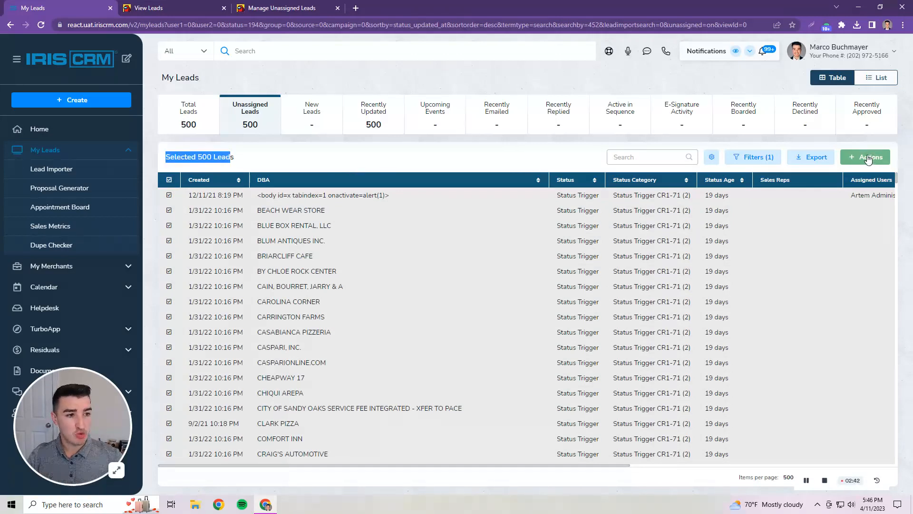
# Bring up the Selected 500 Leads actions popup, collapsing and re-expanding its Users section
pyautogui.click(866, 157)
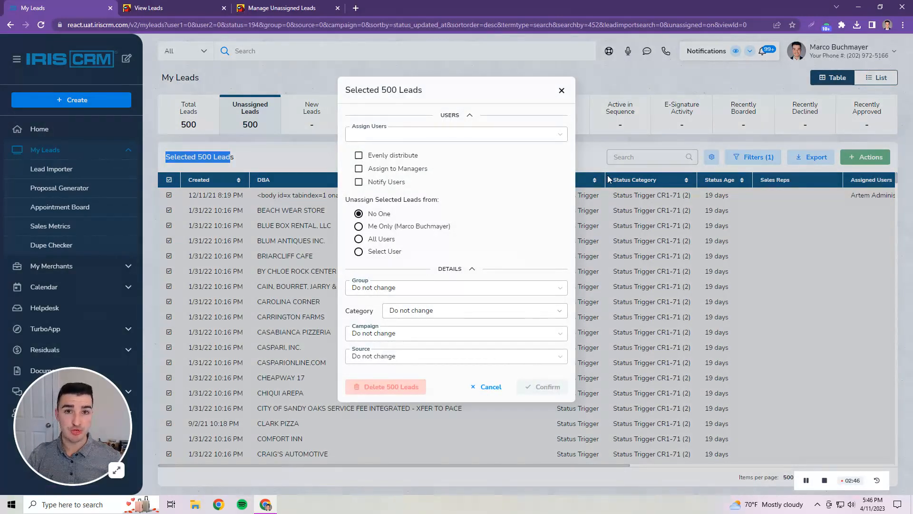
pyautogui.moveTo(507, 161)
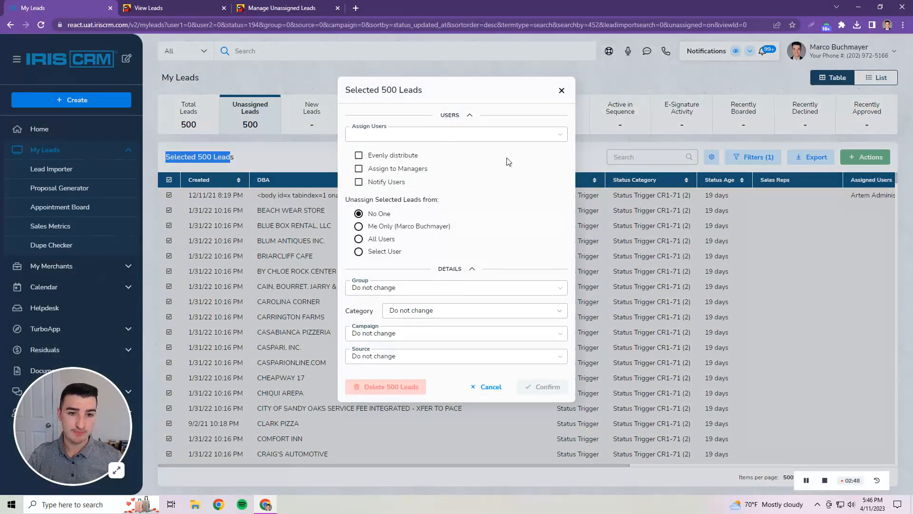
pyautogui.moveTo(554, 240)
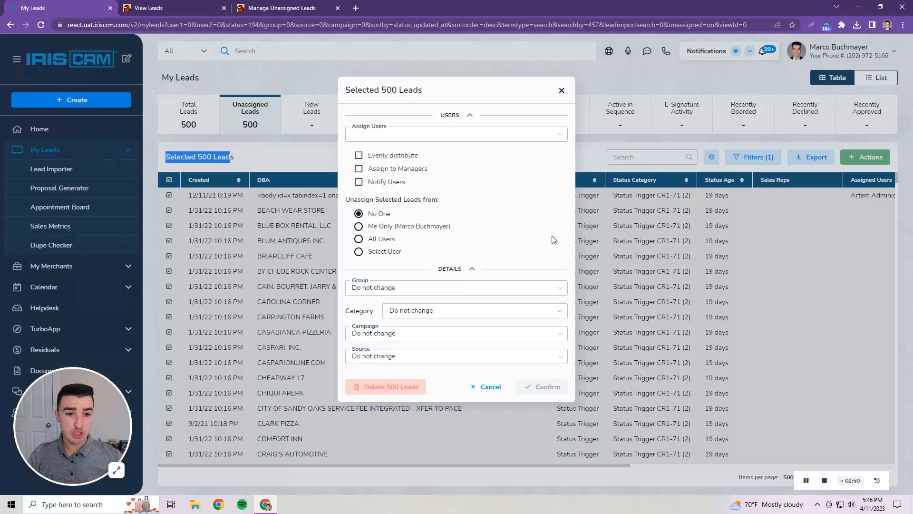
pyautogui.click(469, 116)
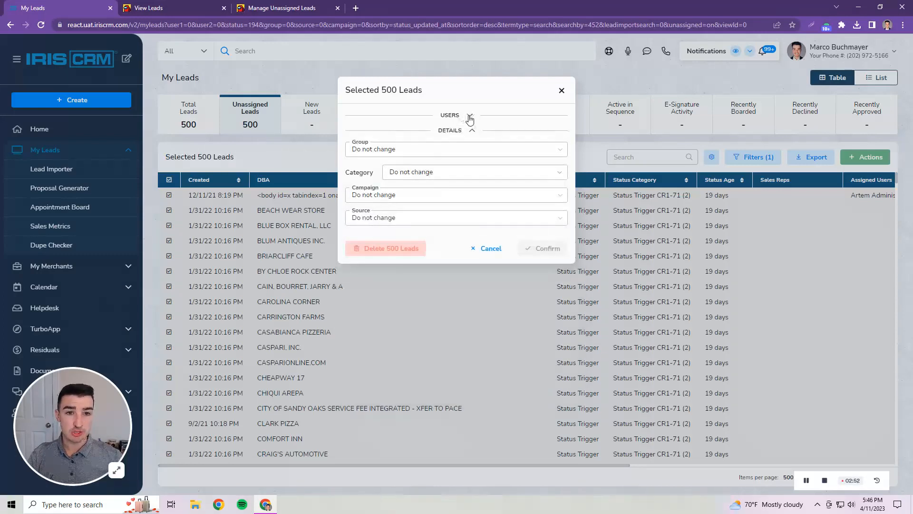
pyautogui.click(450, 116)
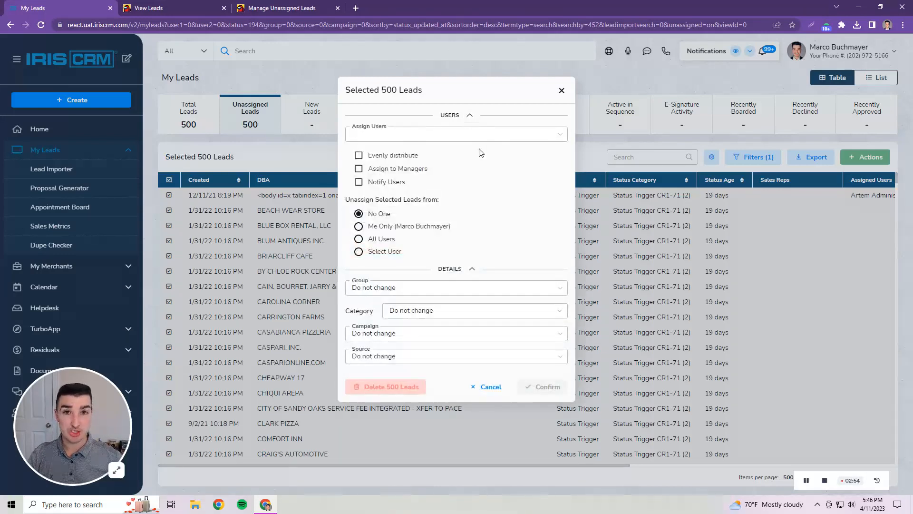
pyautogui.moveTo(548, 139)
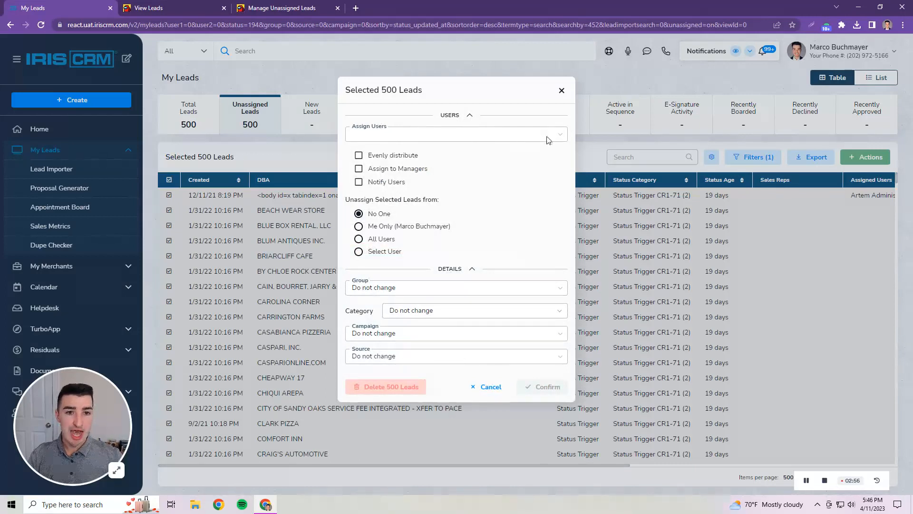
pyautogui.click(456, 134)
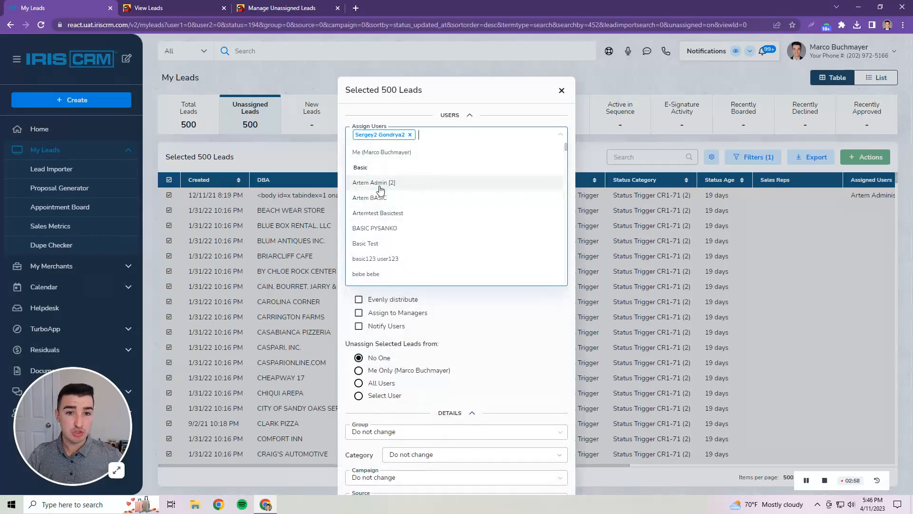
pyautogui.click(373, 183)
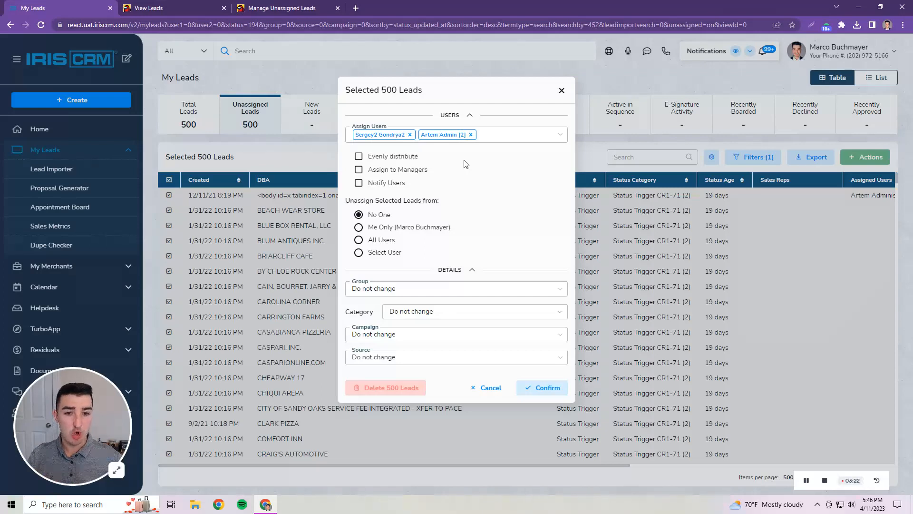
pyautogui.moveTo(402, 170)
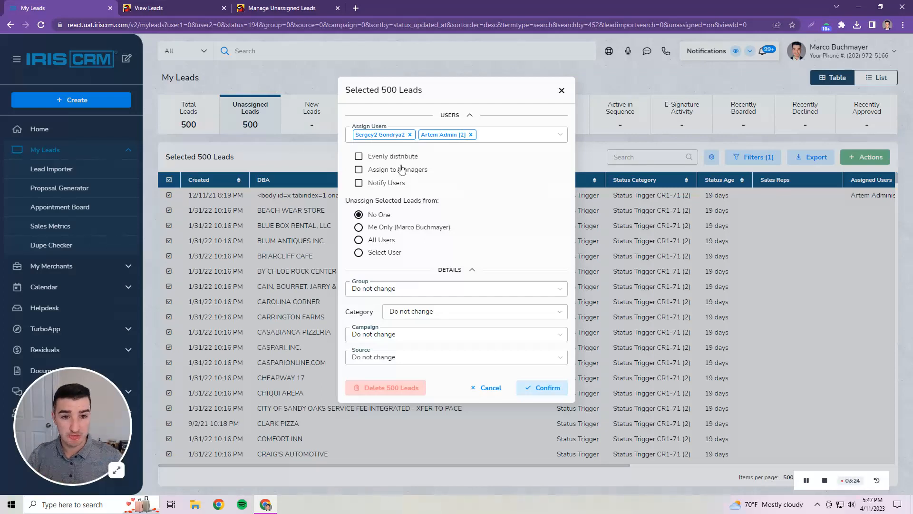
pyautogui.moveTo(416, 188)
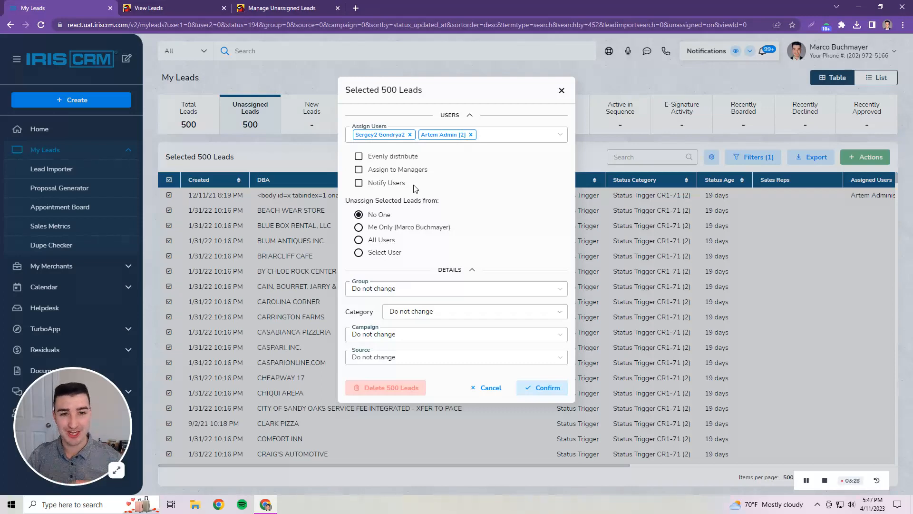
pyautogui.moveTo(452, 151)
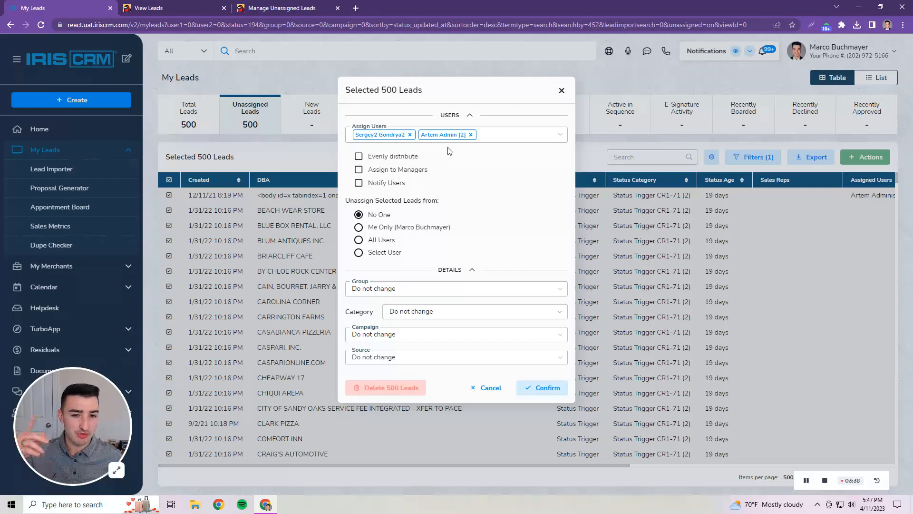
pyautogui.moveTo(486, 188)
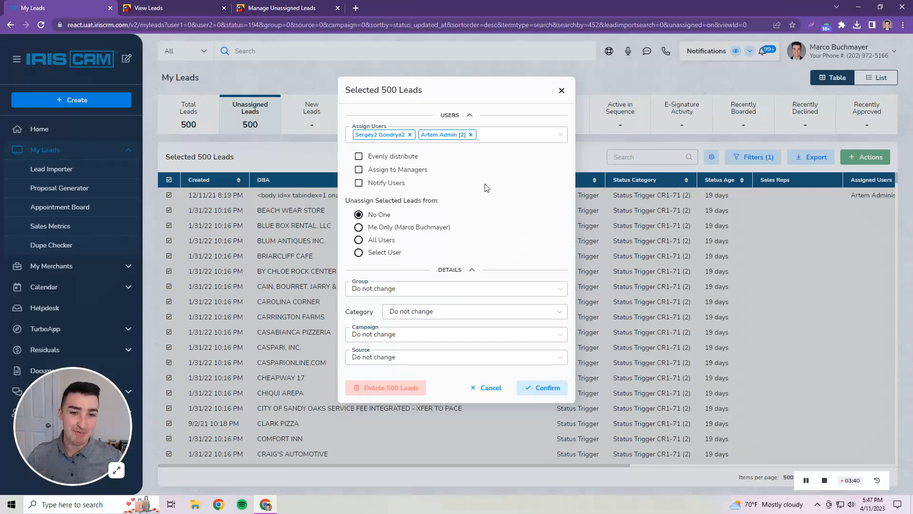
pyautogui.moveTo(364, 204)
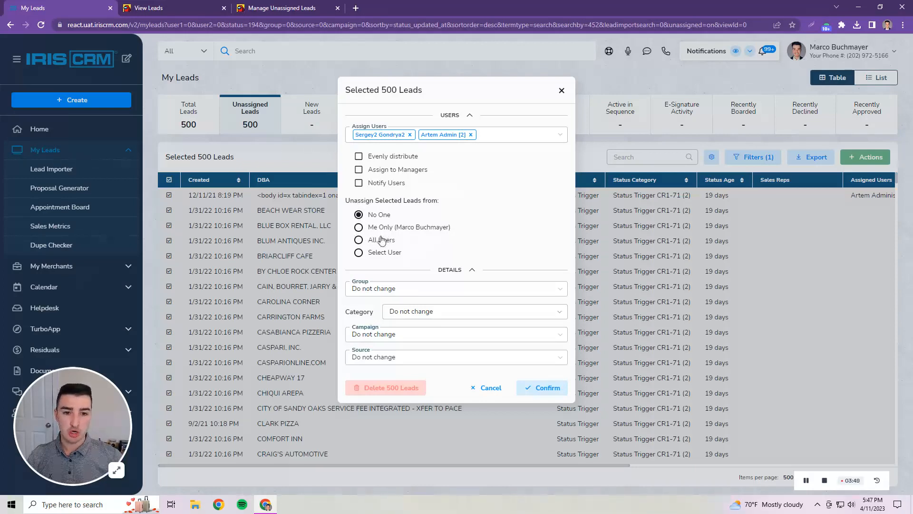
pyautogui.moveTo(376, 258)
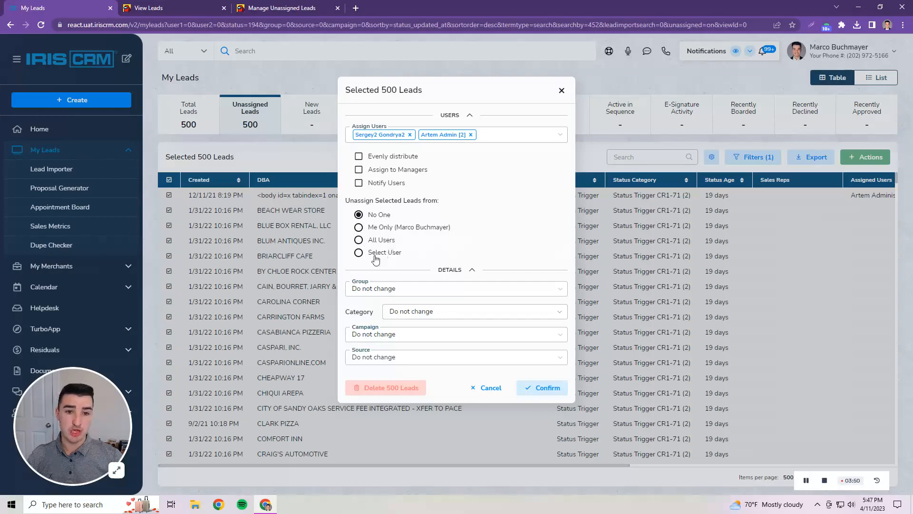
pyautogui.moveTo(401, 253)
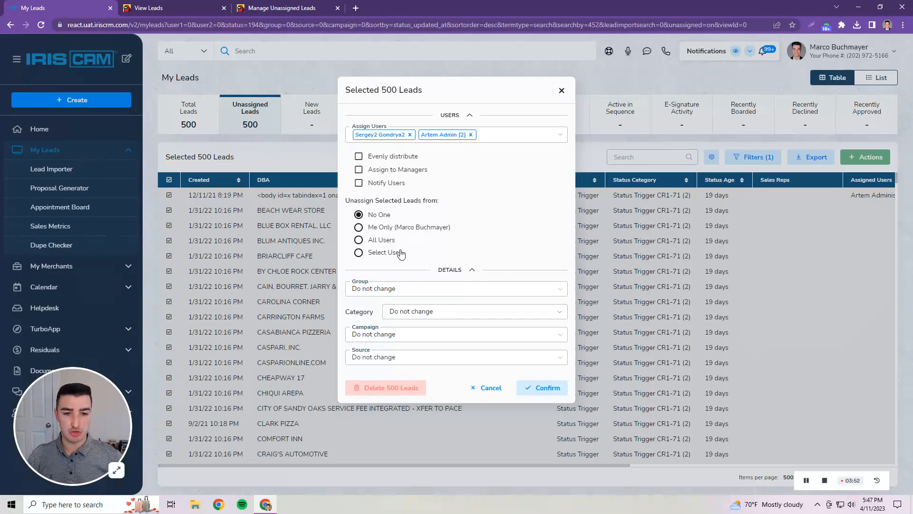
pyautogui.moveTo(409, 240)
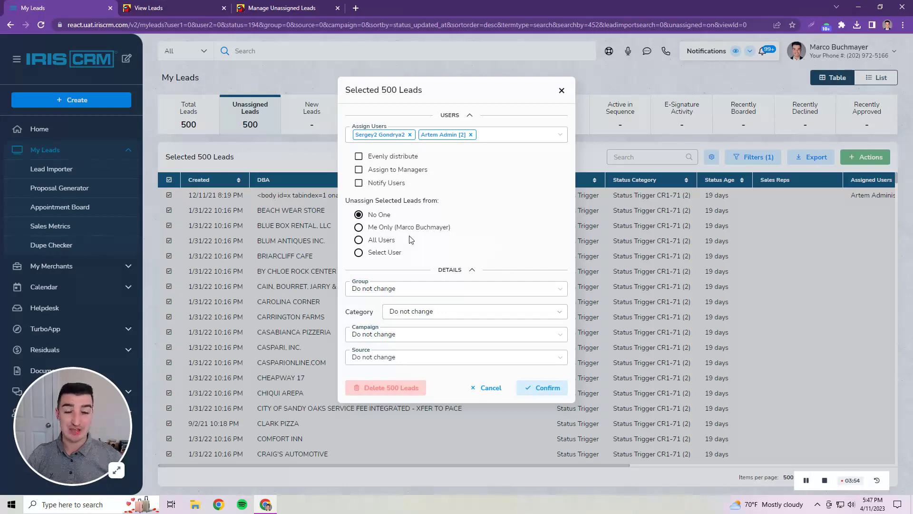
pyautogui.moveTo(475, 279)
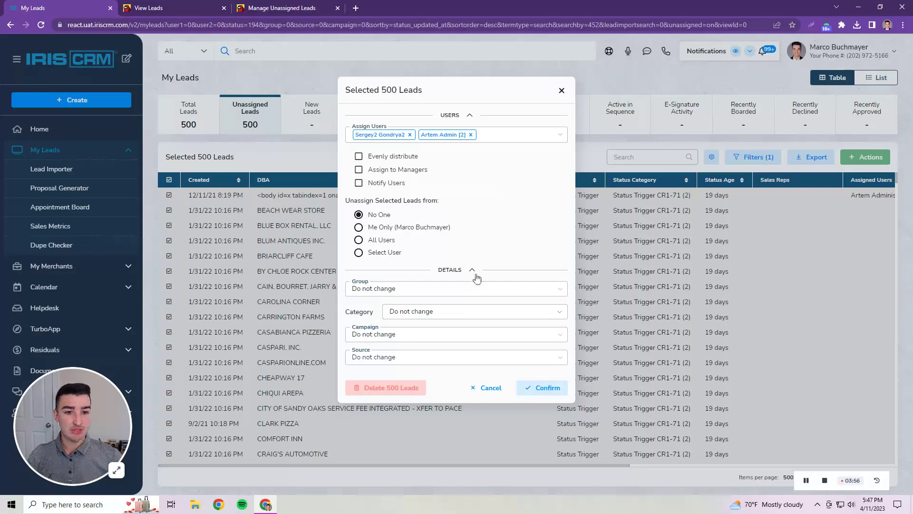
pyautogui.moveTo(362, 300)
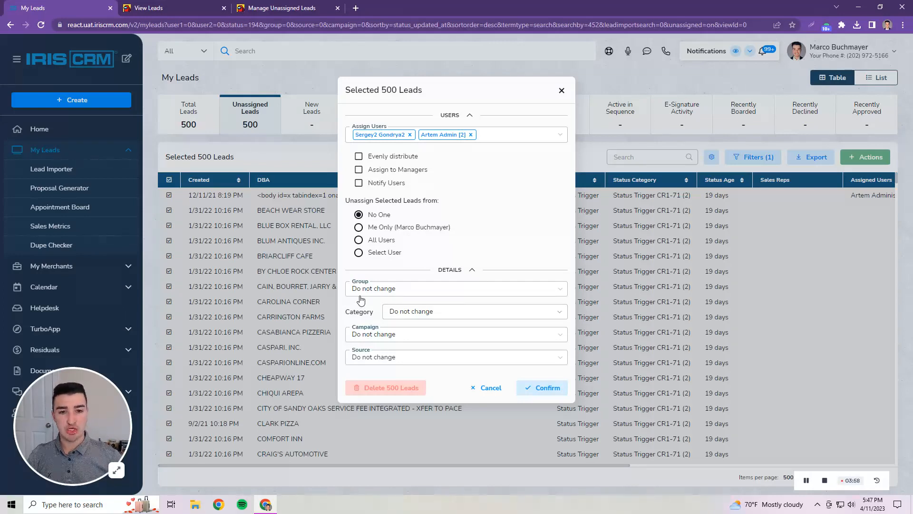
pyautogui.moveTo(372, 341)
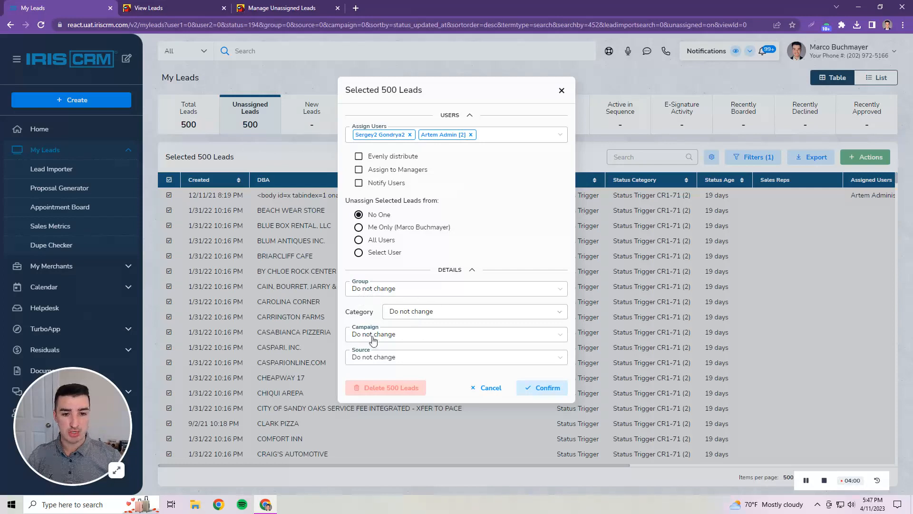
pyautogui.moveTo(490, 364)
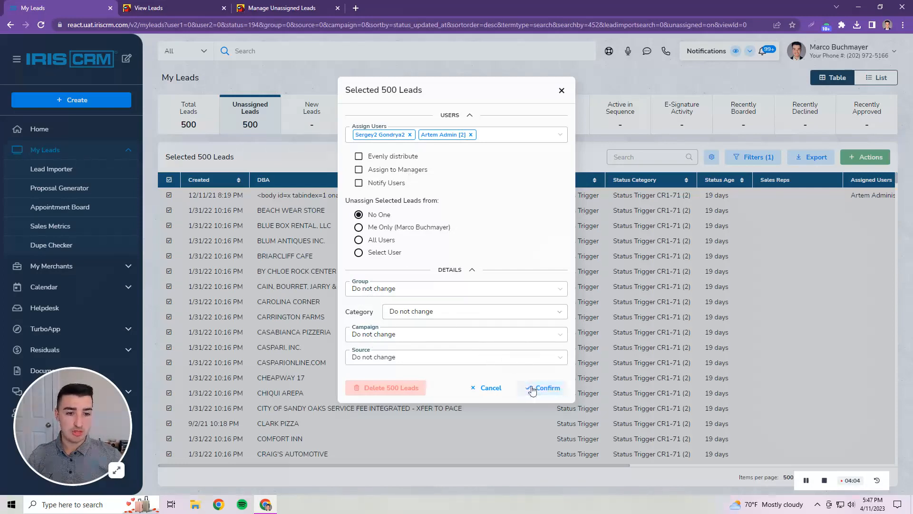
pyautogui.moveTo(536, 388)
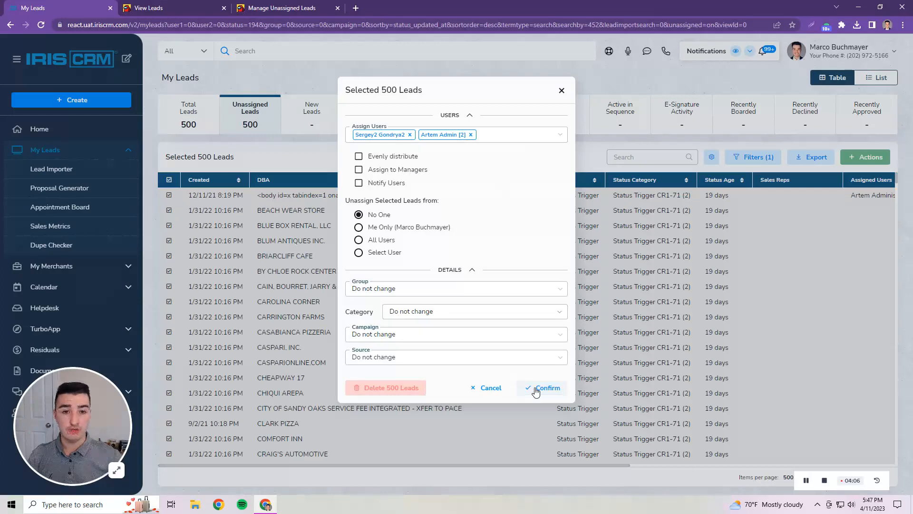
pyautogui.moveTo(408, 379)
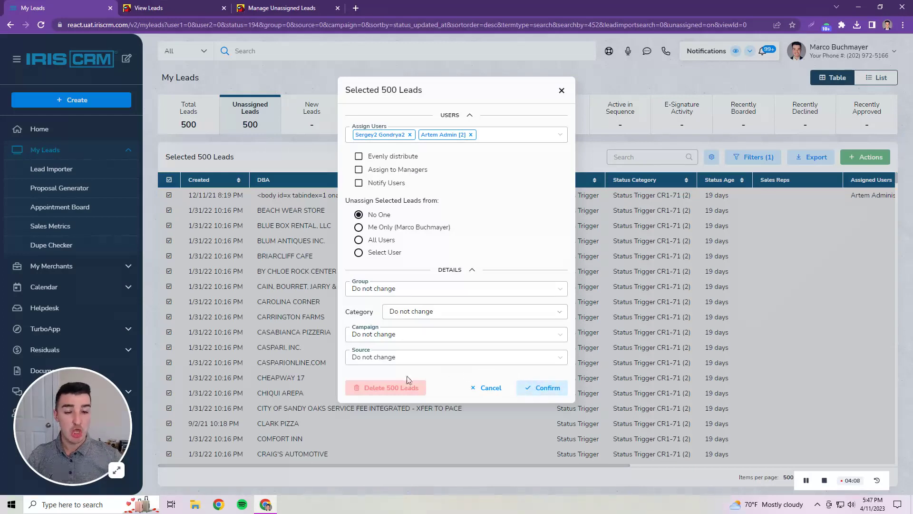
pyautogui.moveTo(385, 387)
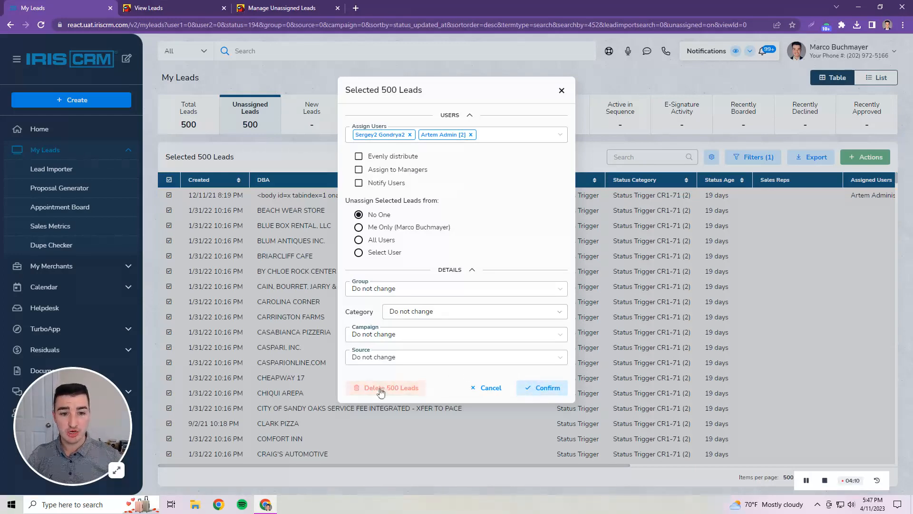
pyautogui.moveTo(443, 376)
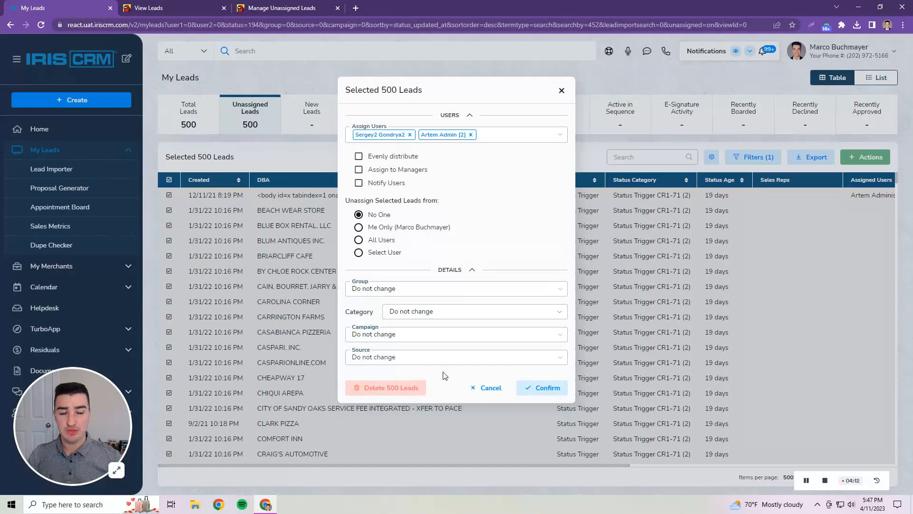
pyautogui.moveTo(465, 361)
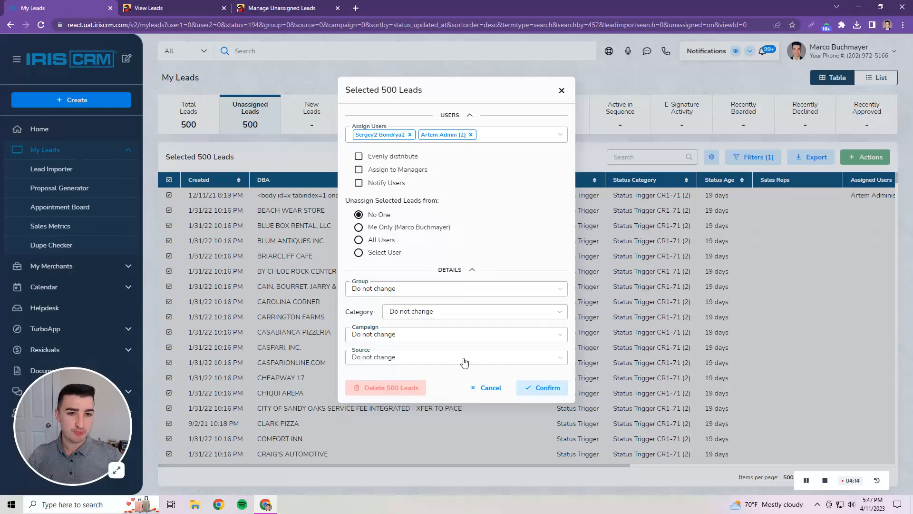